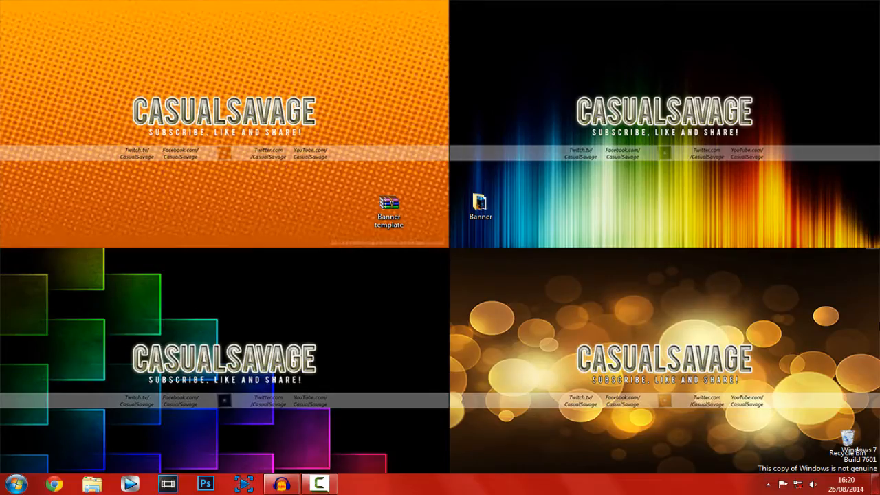
pyautogui.moveTo(283, 43)
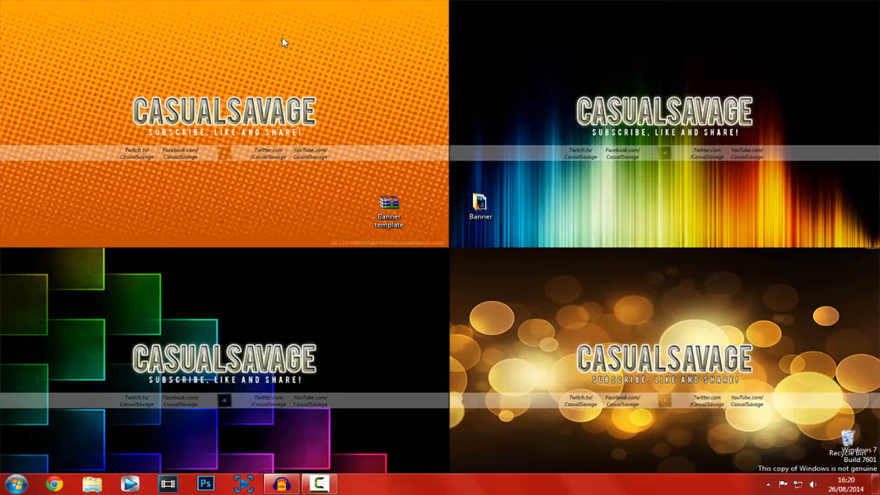
pyautogui.moveTo(299, 55)
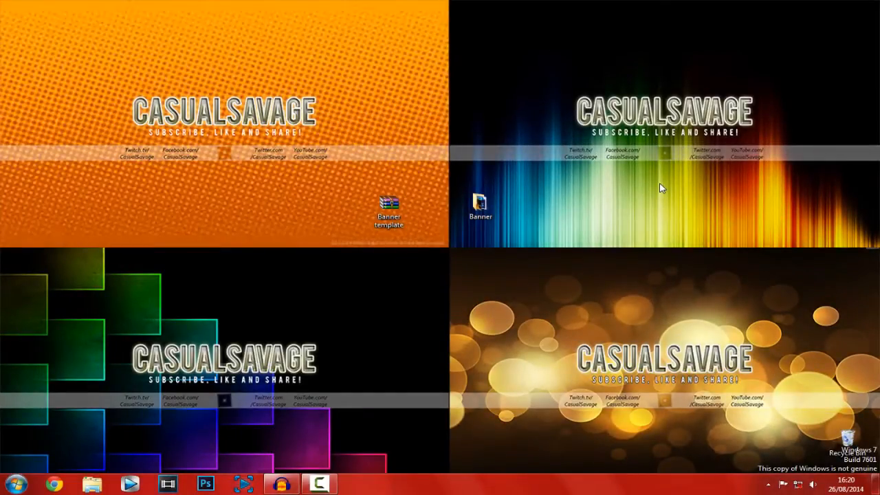
pyautogui.moveTo(574, 318)
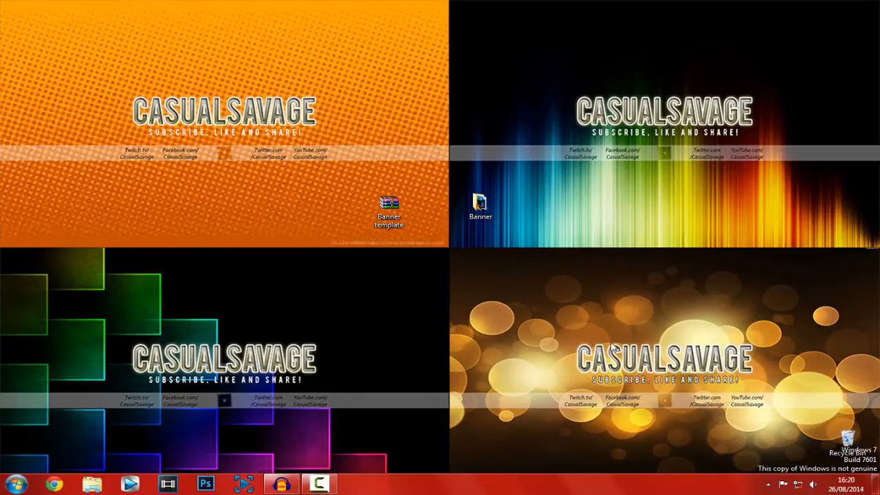
pyautogui.moveTo(604, 297)
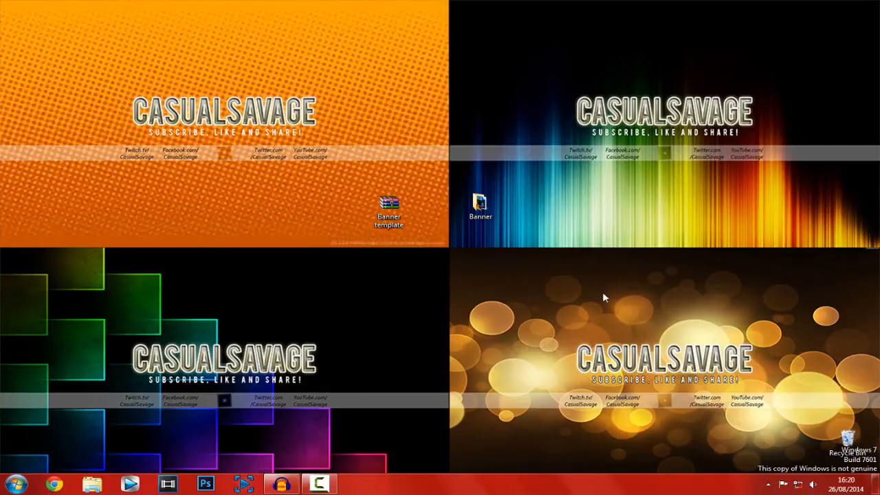
# - Move the Banner Template archive beside the Banner folder and extract its contents here
pyautogui.click(387, 206)
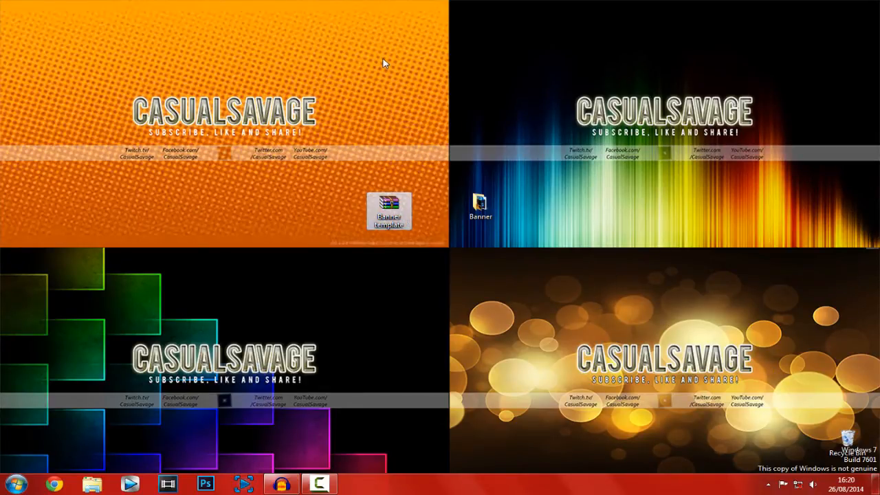
pyautogui.moveTo(387, 212); pyautogui.dragTo(431, 127)
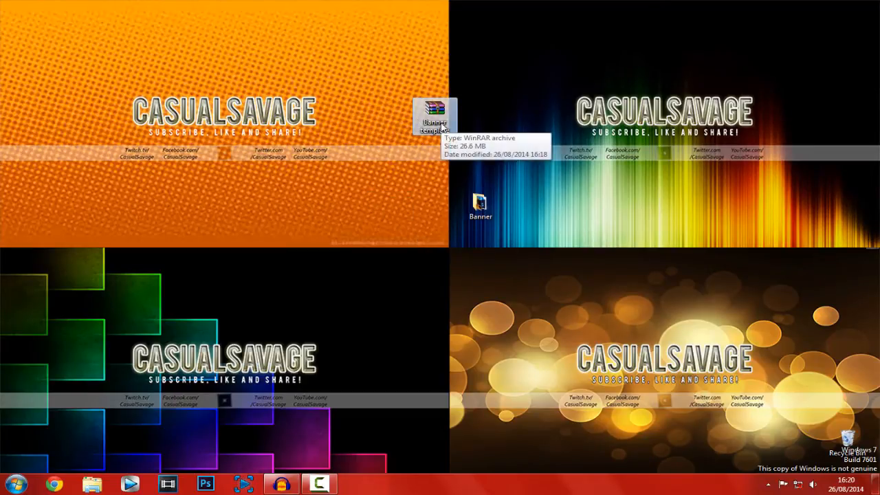
pyautogui.rightClick(435, 117)
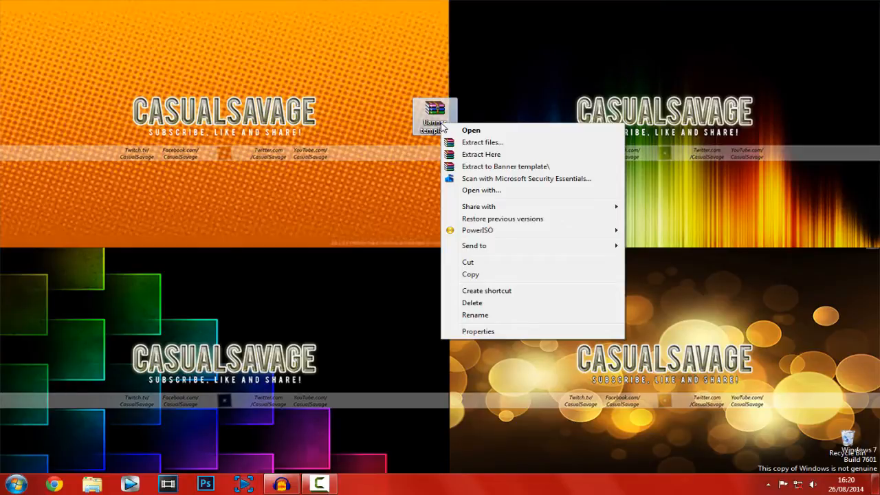
pyautogui.click(481, 154)
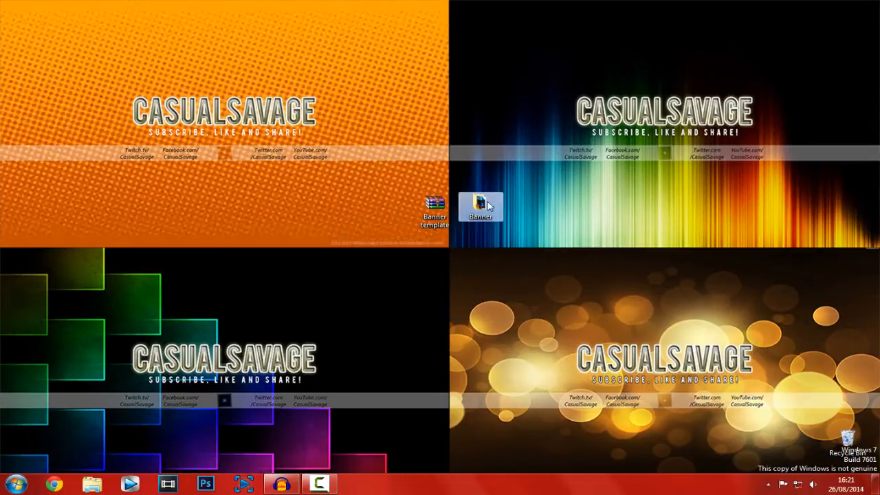
# - Browse into Banner > Gold background, preview the sample banner, and select the gold banner PSD
pyautogui.doubleClick(481, 206)
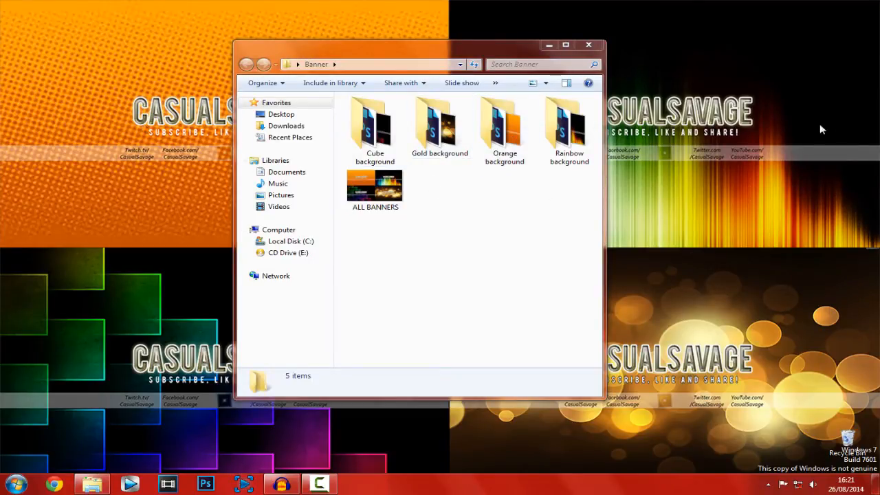
pyautogui.moveTo(716, 158)
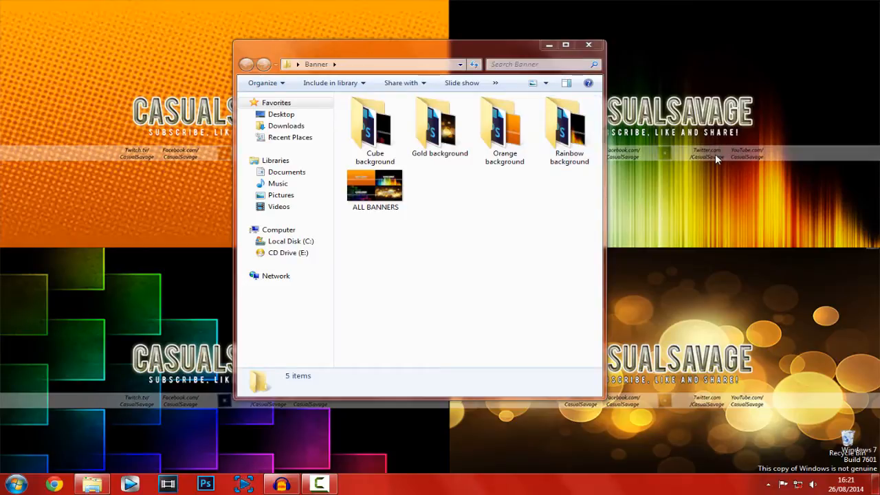
pyautogui.moveTo(621, 141)
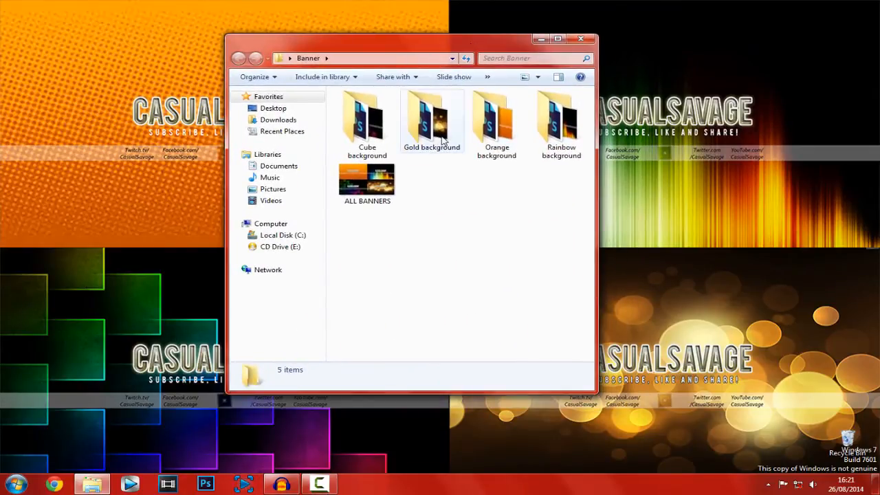
pyautogui.doubleClick(432, 121)
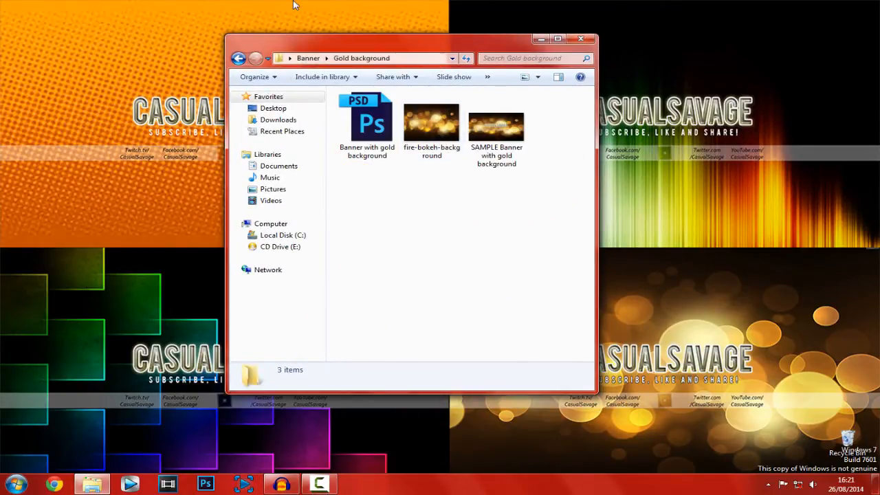
pyautogui.moveTo(401, 203)
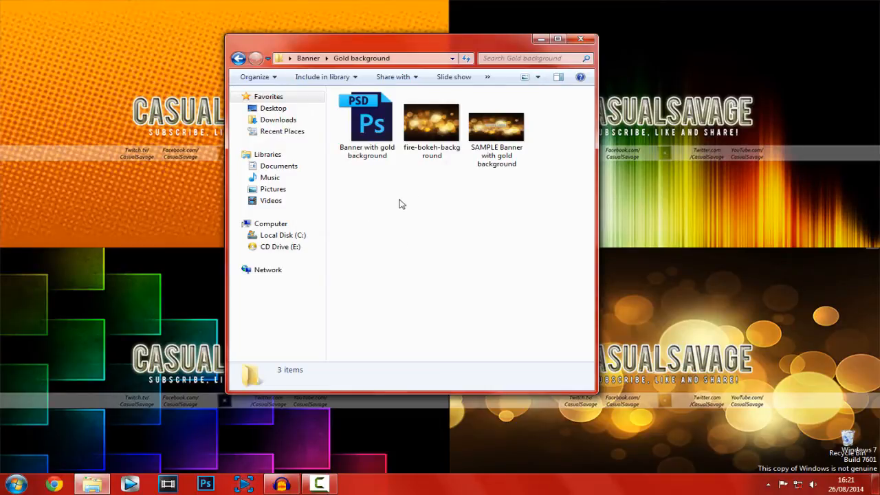
pyautogui.click(496, 126)
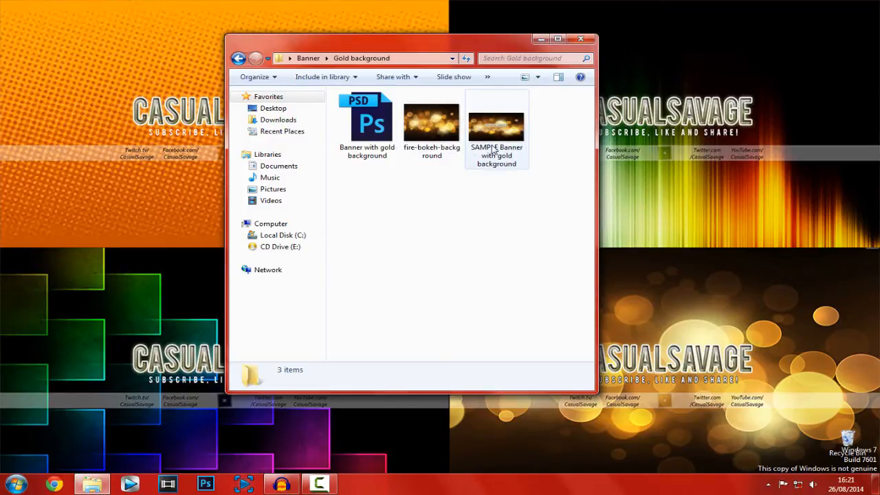
pyautogui.doubleClick(495, 127)
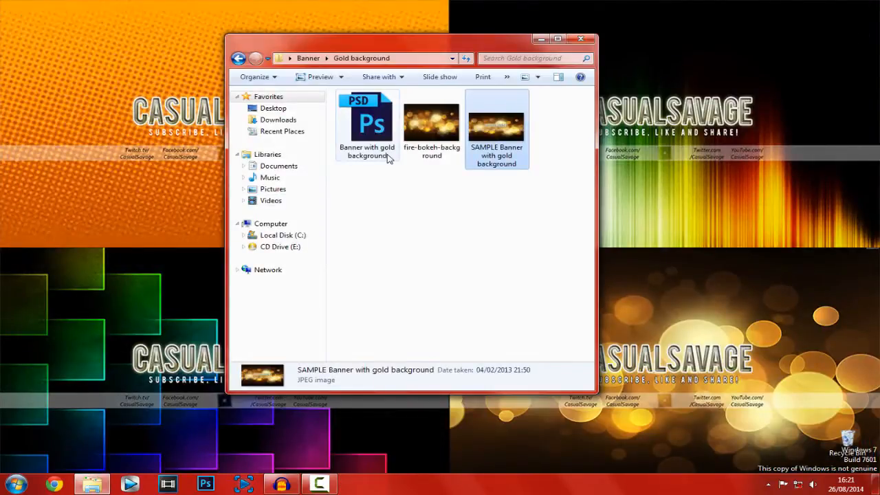
pyautogui.click(366, 123)
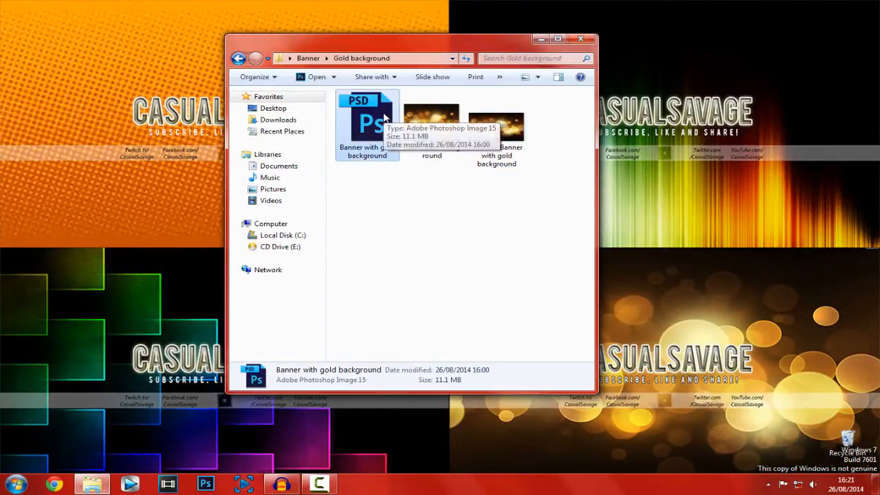
# - Open the gold banner PSD and replace the CASUALSAVAGE title with YOURNAME, committing the edit
pyautogui.doubleClick(367, 123)
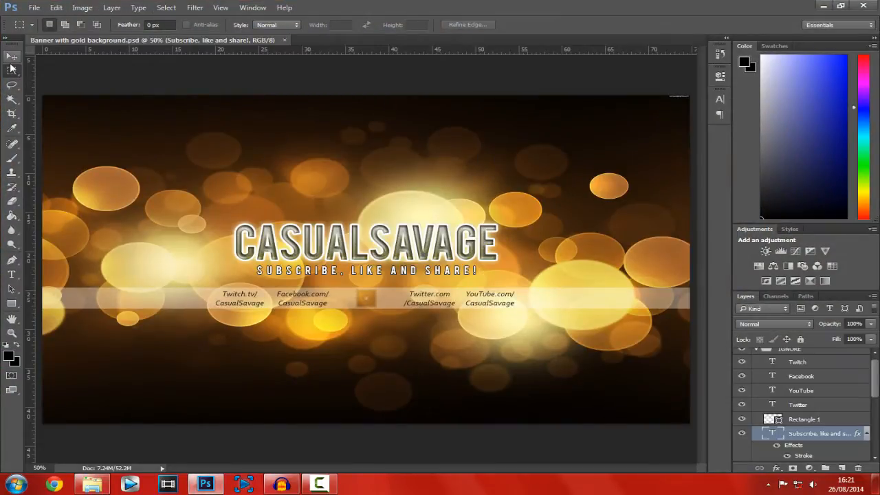
pyautogui.click(11, 58)
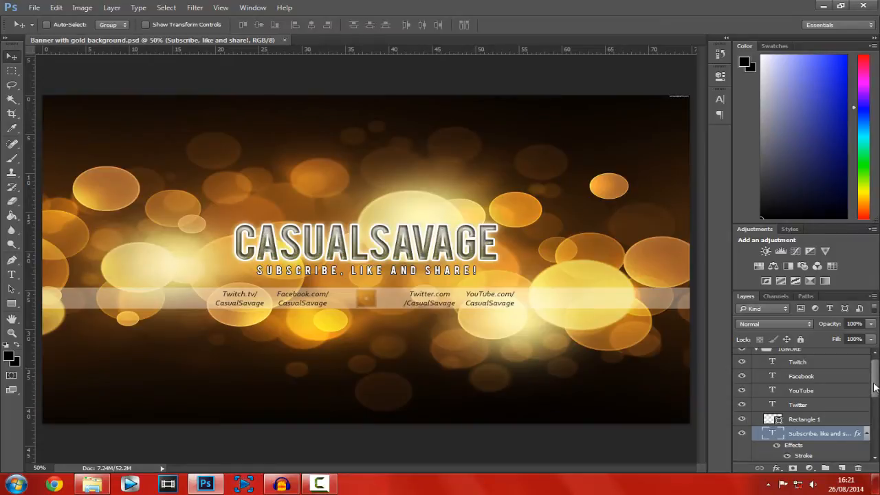
pyautogui.scroll(-3)
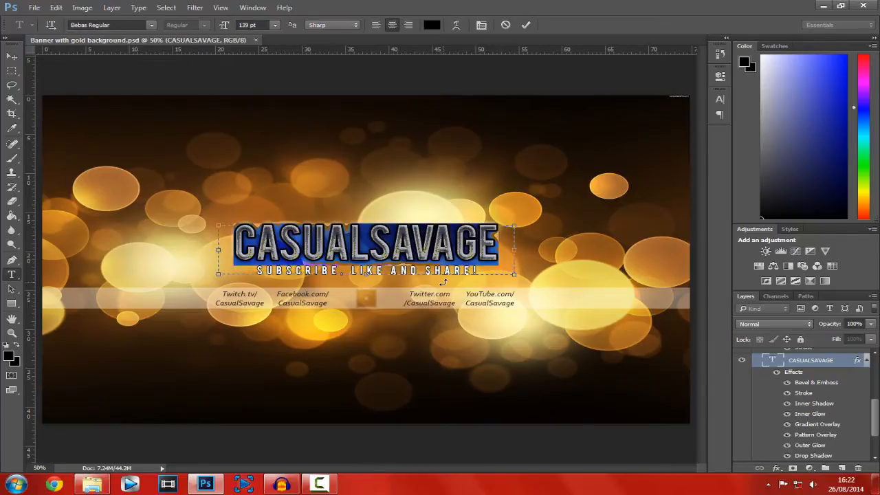
pyautogui.write('YOUR')
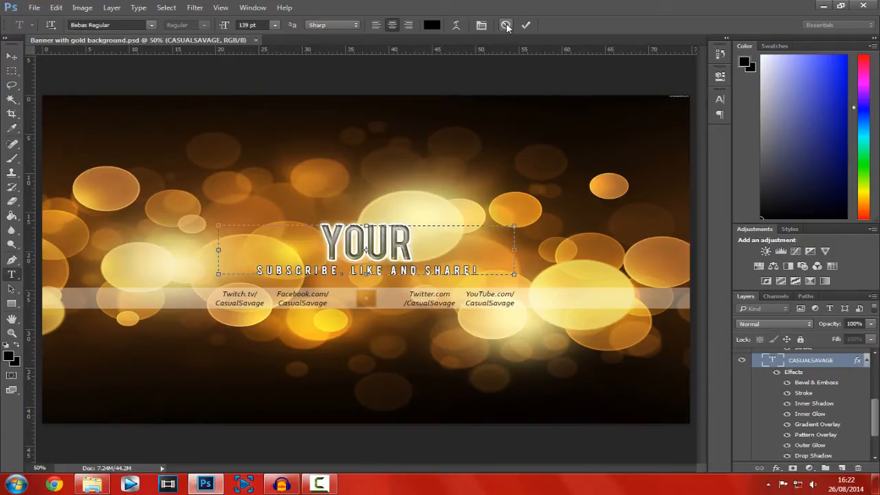
pyautogui.write('NAME')
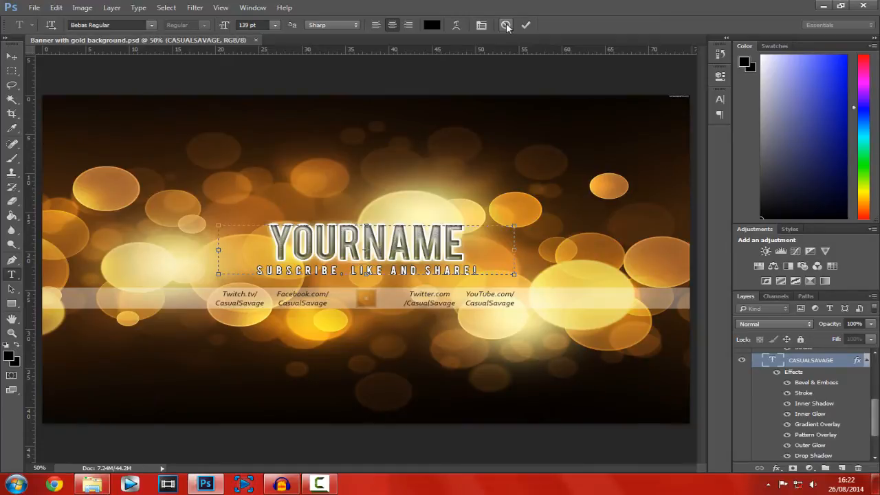
pyautogui.click(525, 25)
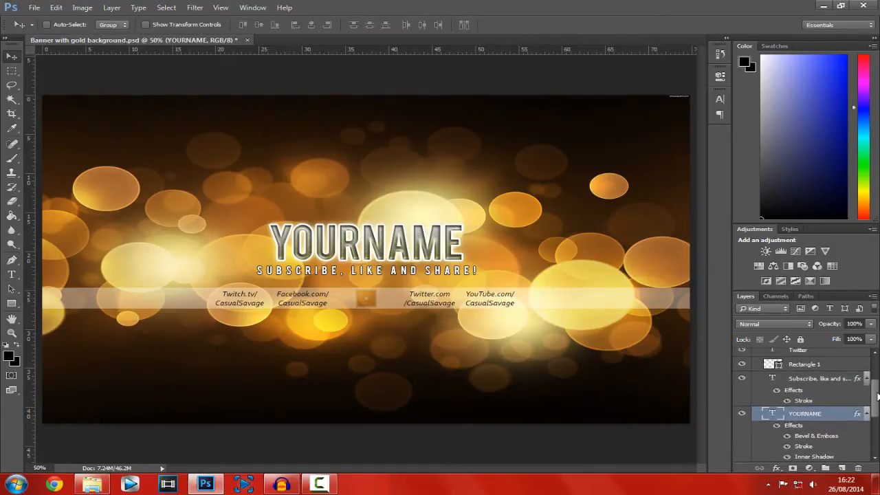
# - Replace the 'Subscribe, like and share!' slogan with the URL YOUTUBE.COM/CASUALSAVAGE
pyautogui.click(819, 378)
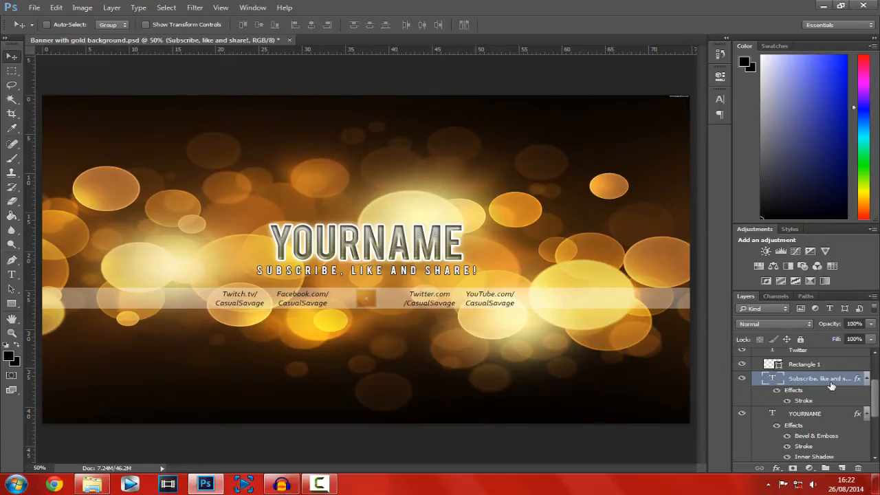
pyautogui.click(742, 378)
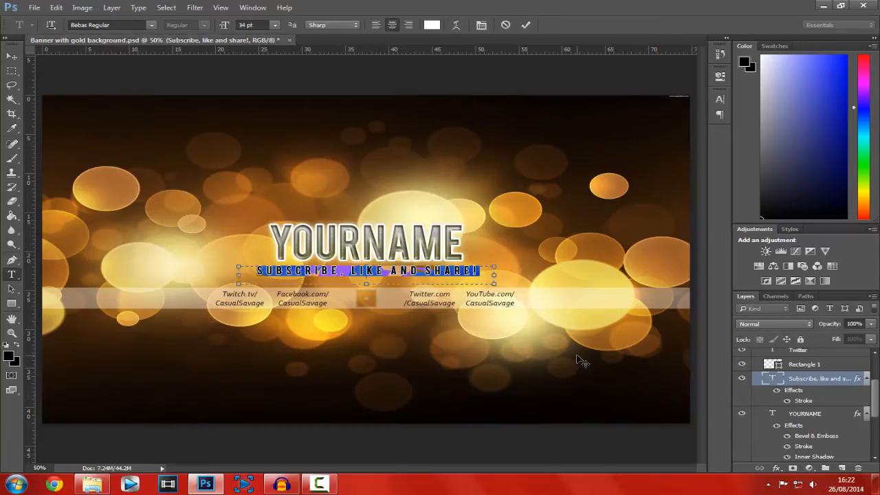
pyautogui.write('YOUTUBE.COM/CASUALSAVAGE')
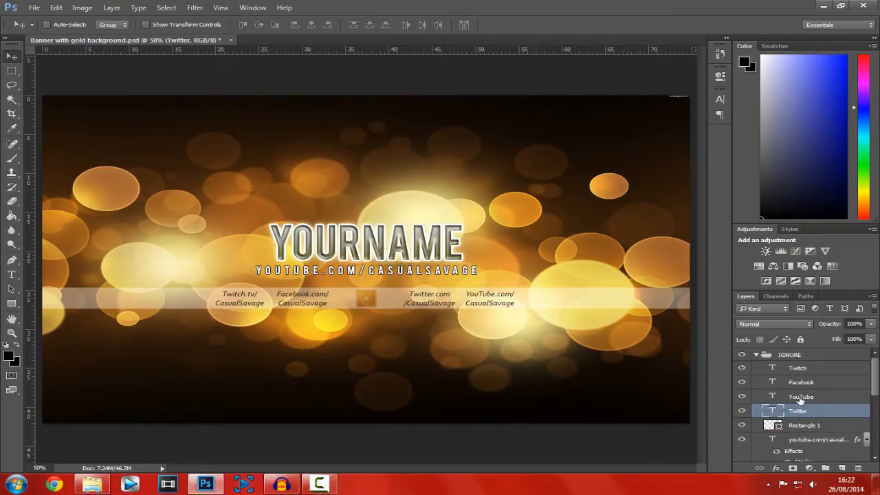
# - Inspect the Facebook and Twitch link texts without changing them, then reach the File commands
pyautogui.click(800, 382)
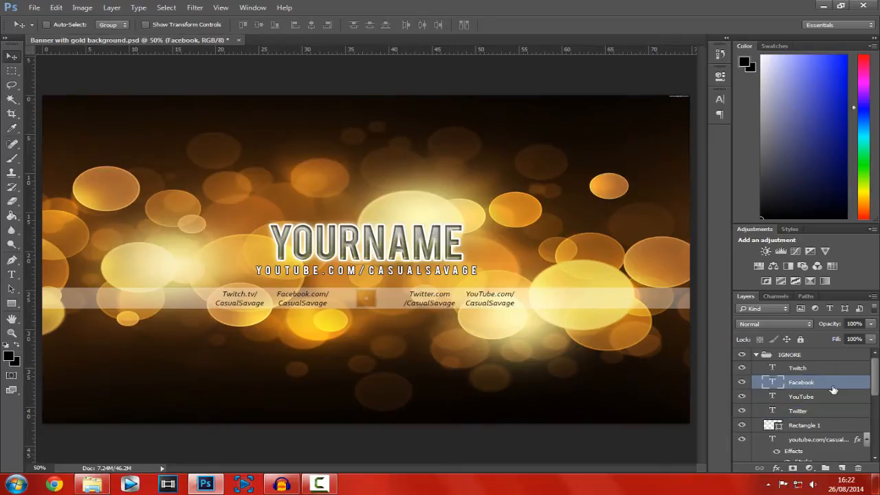
pyautogui.click(798, 368)
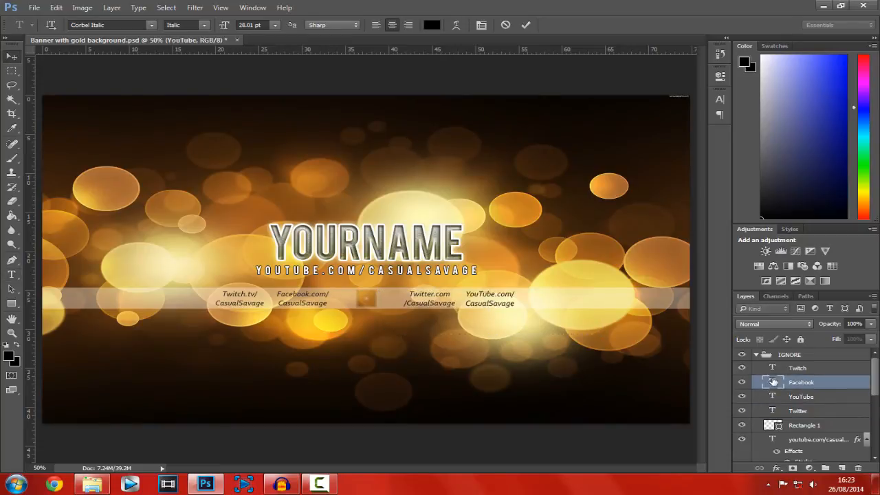
pyautogui.click(798, 368)
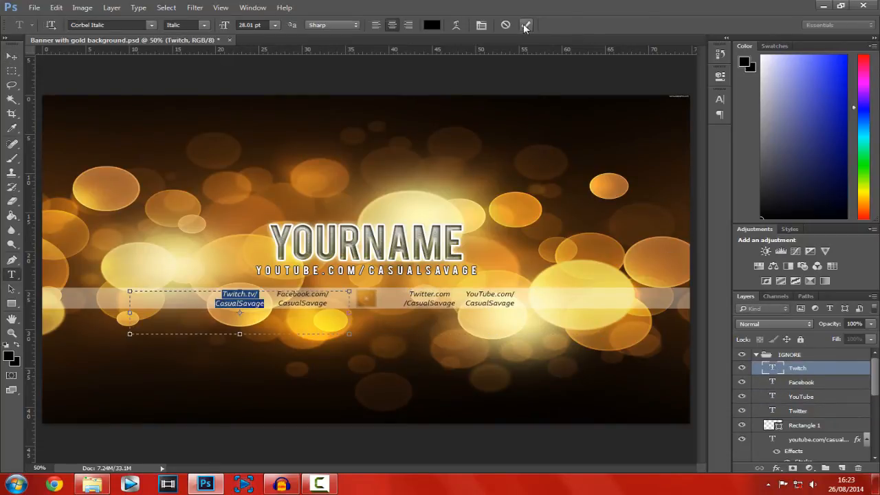
pyautogui.click(33, 8)
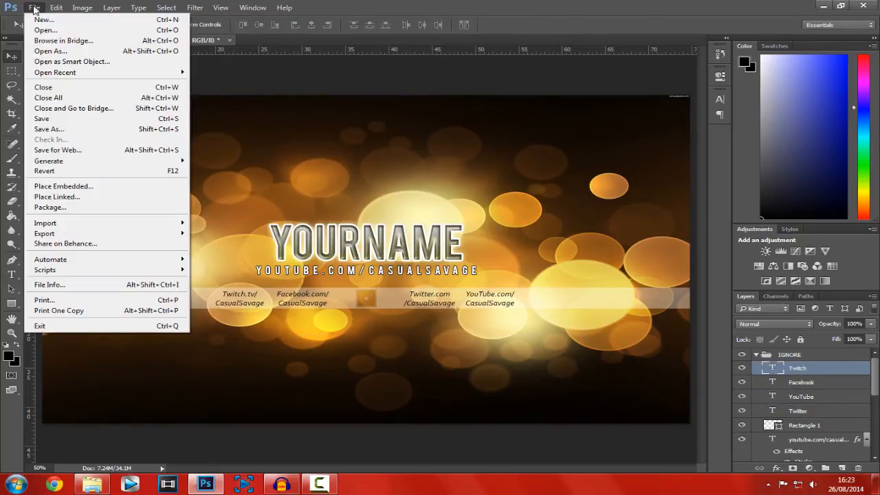
pyautogui.click(49, 130)
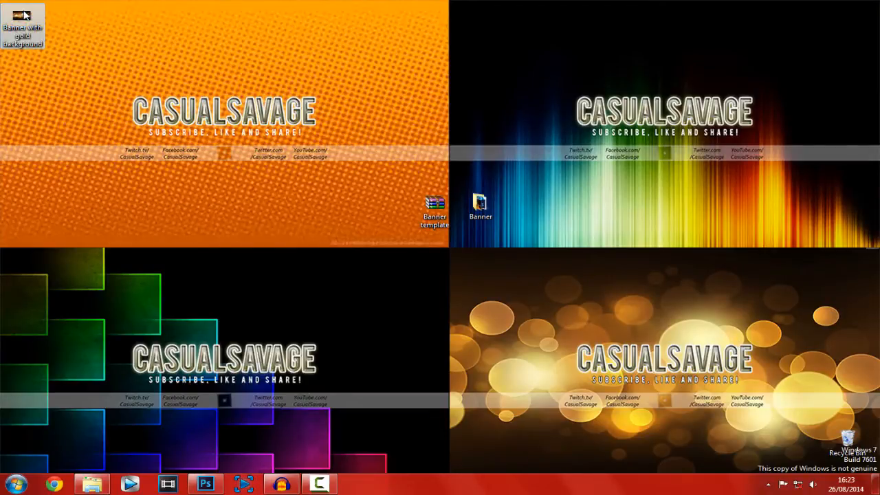
pyautogui.doubleClick(22, 25)
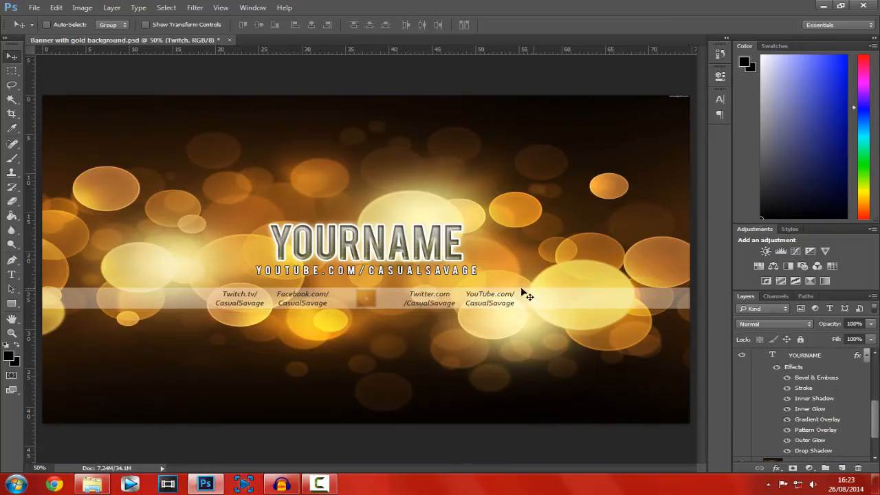
pyautogui.moveTo(542, 258)
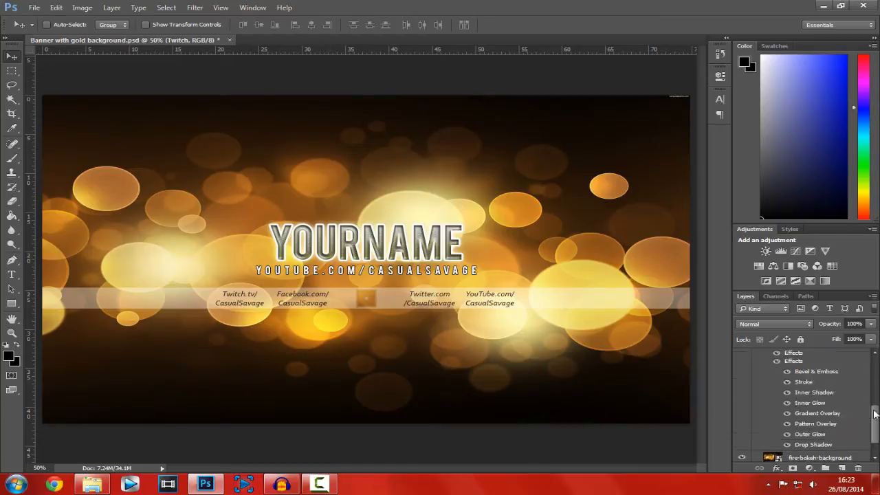
pyautogui.scroll(-3)
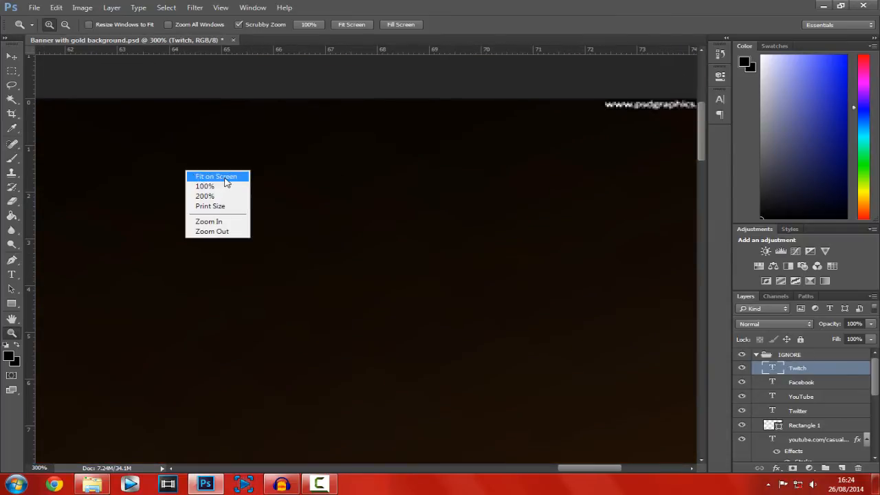
pyautogui.click(216, 176)
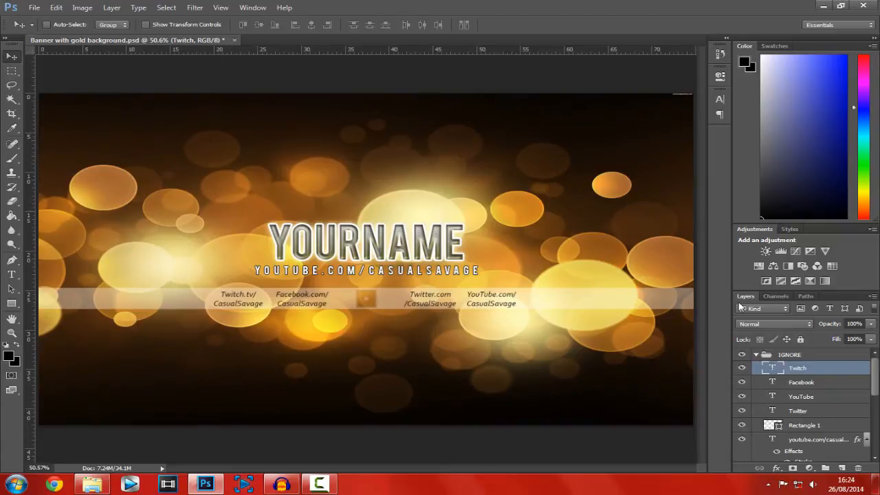
pyautogui.moveTo(382, 319)
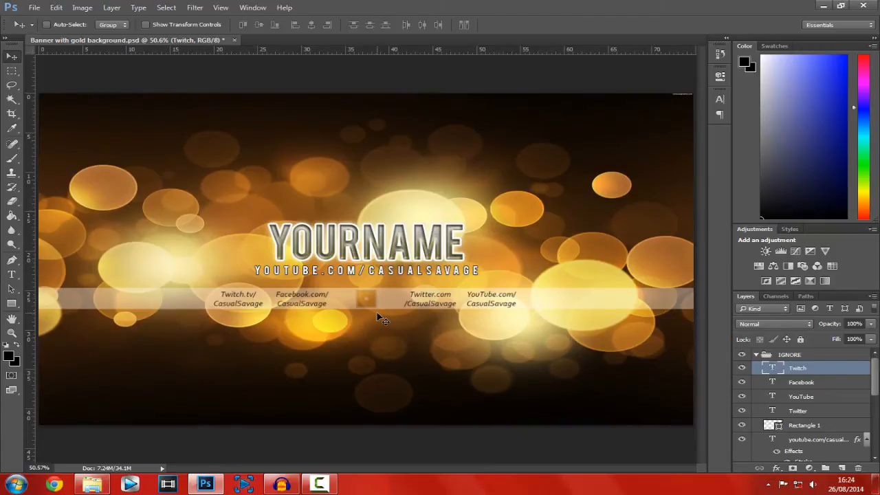
pyautogui.moveTo(387, 316)
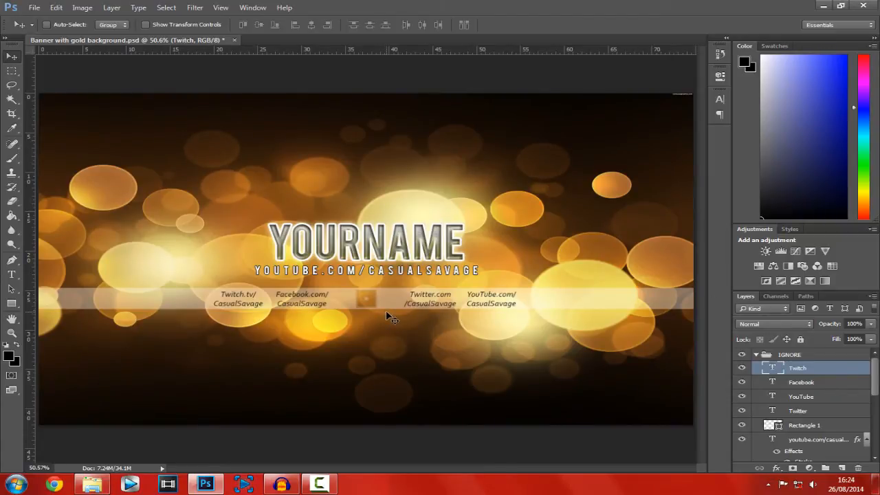